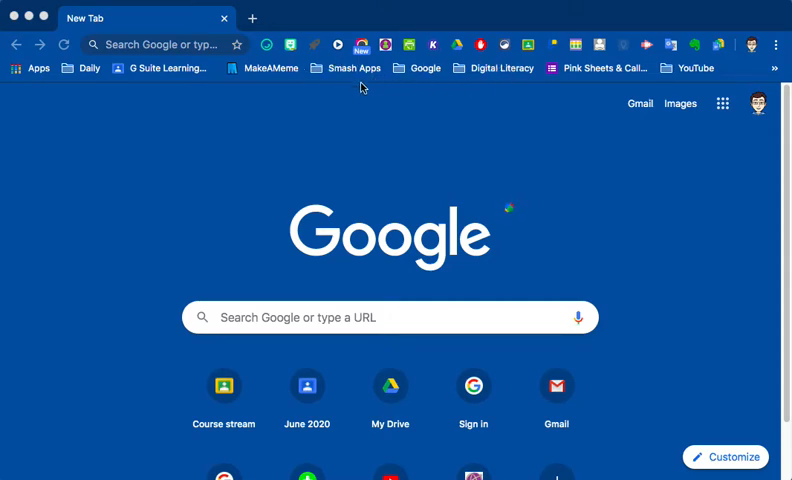
mouse_move(165, 48)
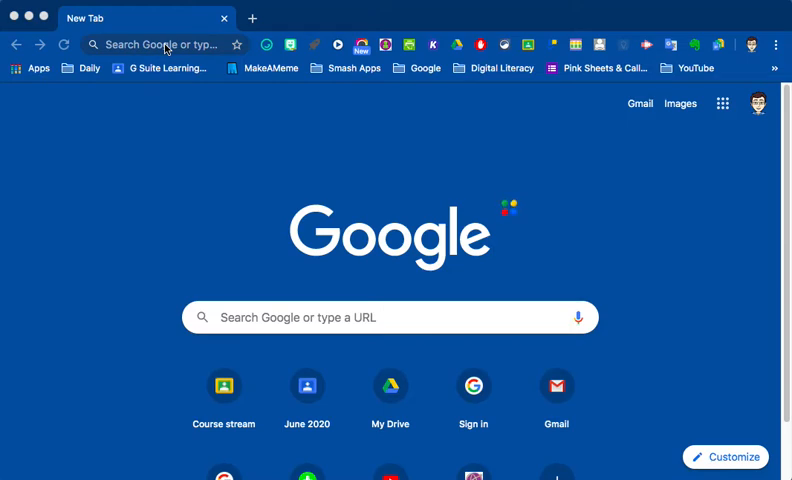
mouse_move(80, 62)
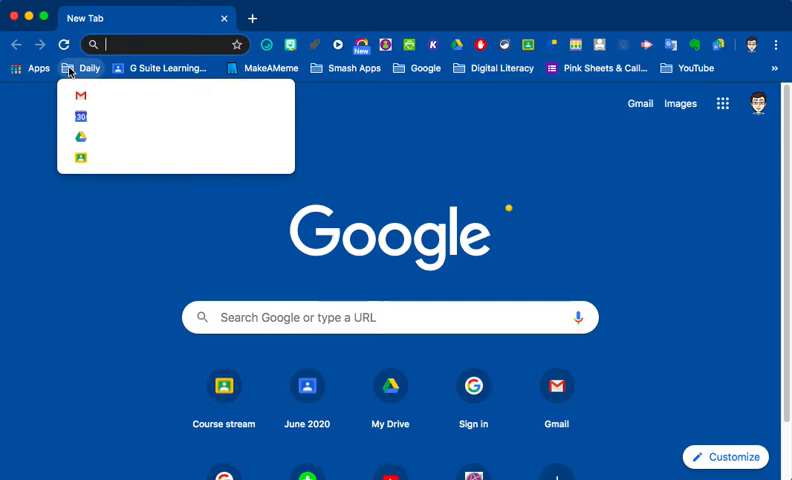
mouse_move(87, 133)
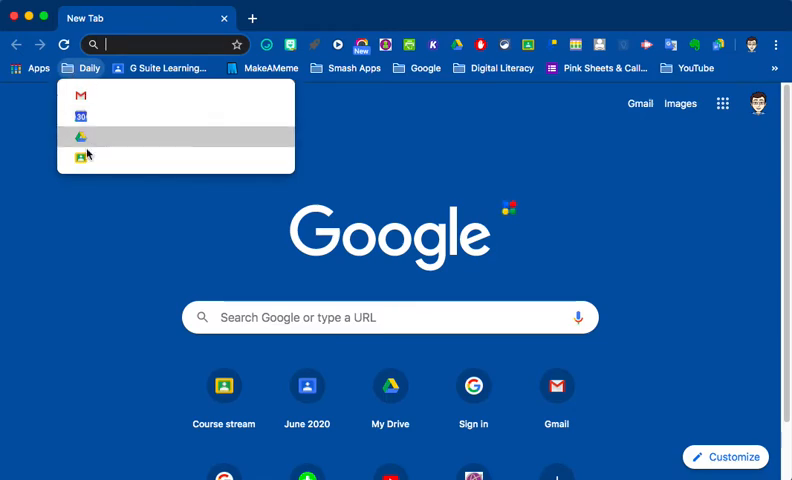
mouse_move(73, 191)
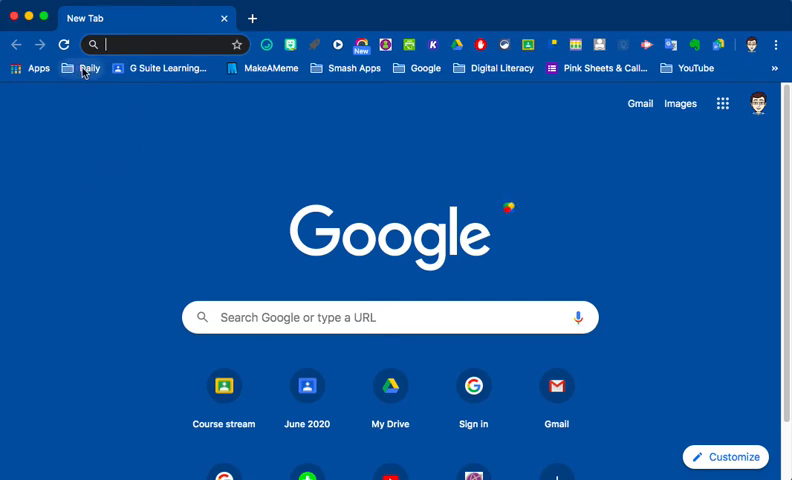
Open all four Daily bookmarks (Gmail, Calendar, Drive, Classroom) as separate tabs.
right_click(88, 68)
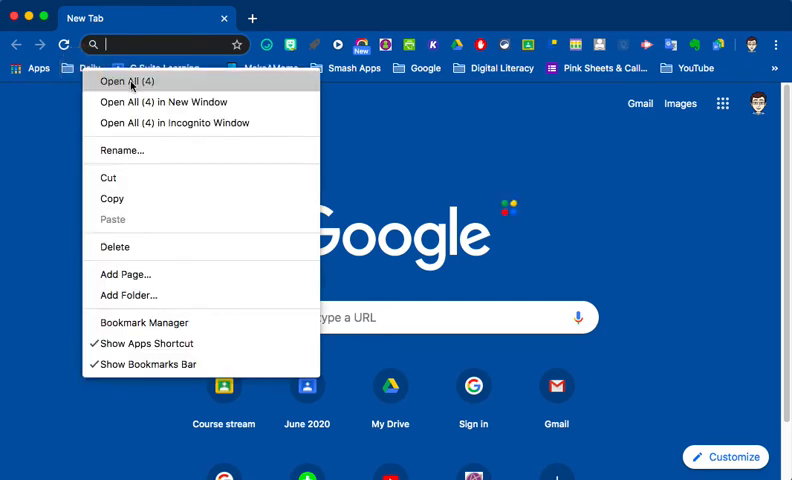
click(127, 81)
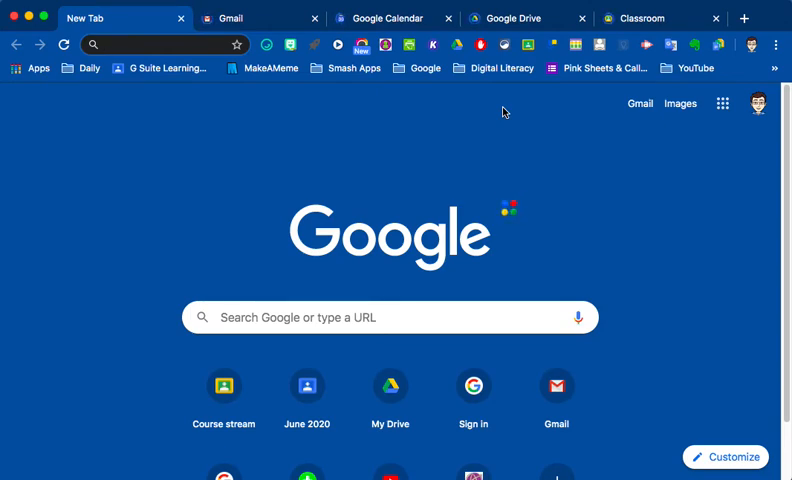
click(150, 44)
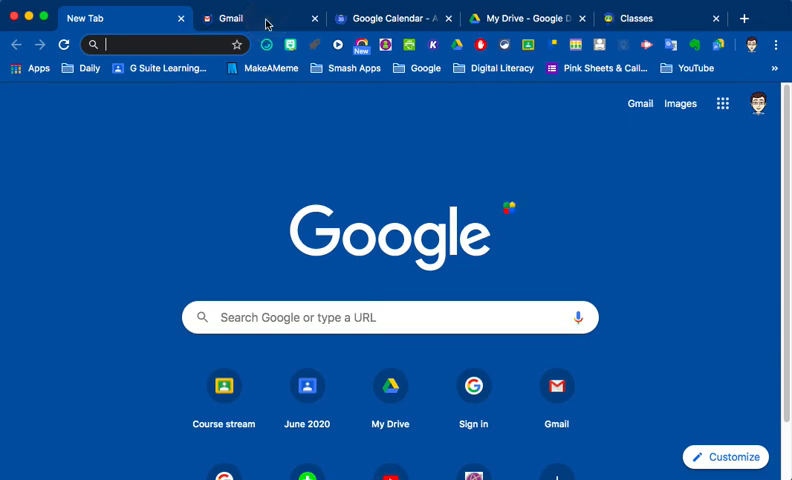
View the Gmail inbox, then switch to Google Calendar's April 2020 month view.
click(230, 18)
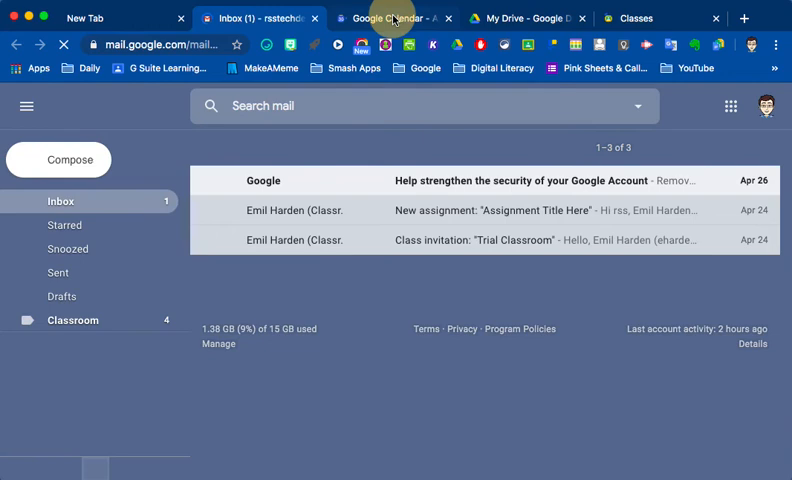
mouse_move(510, 23)
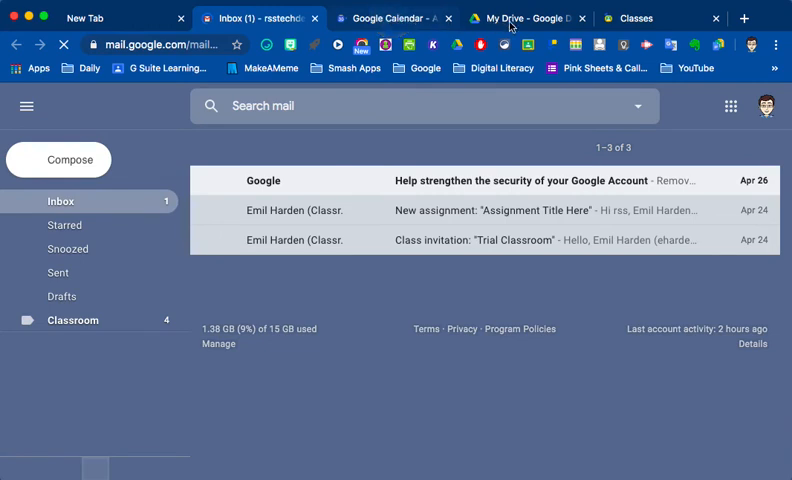
click(390, 18)
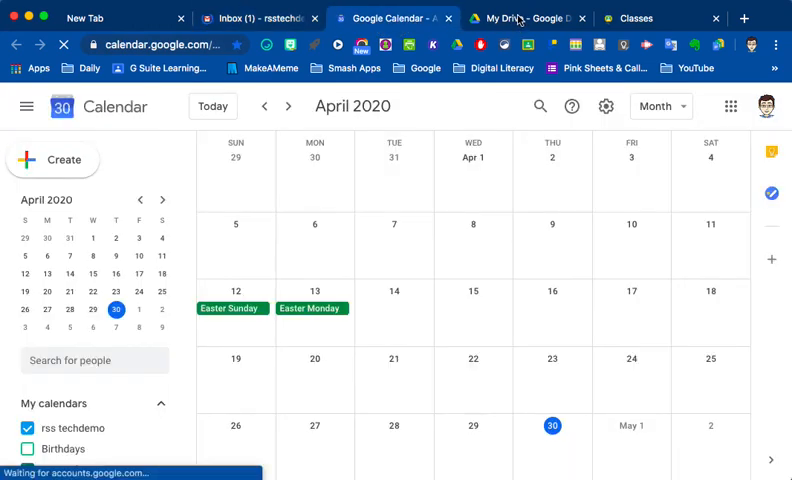